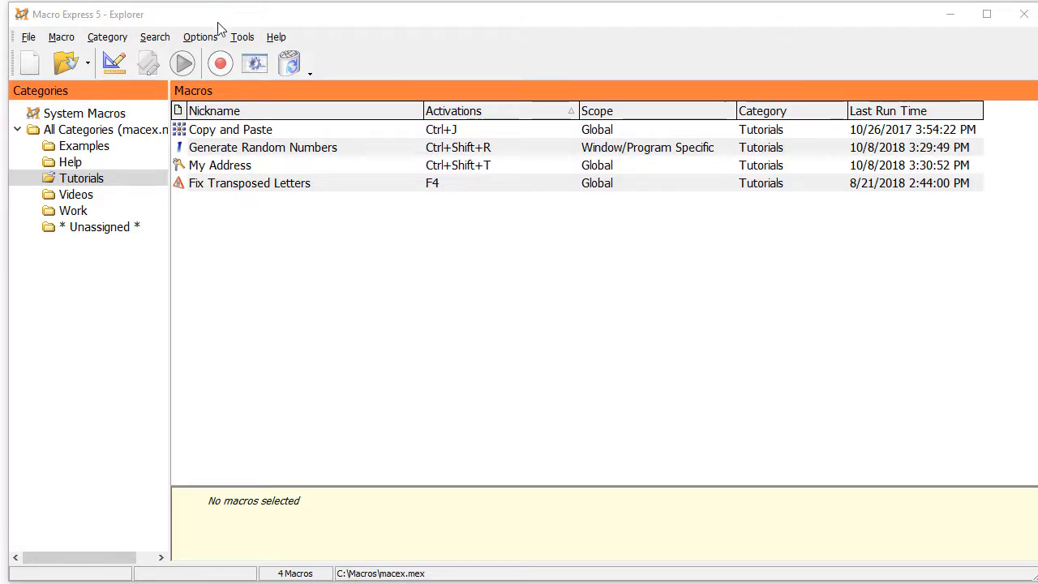
Open the Options menu in the Macro Express Explorer
click(199, 37)
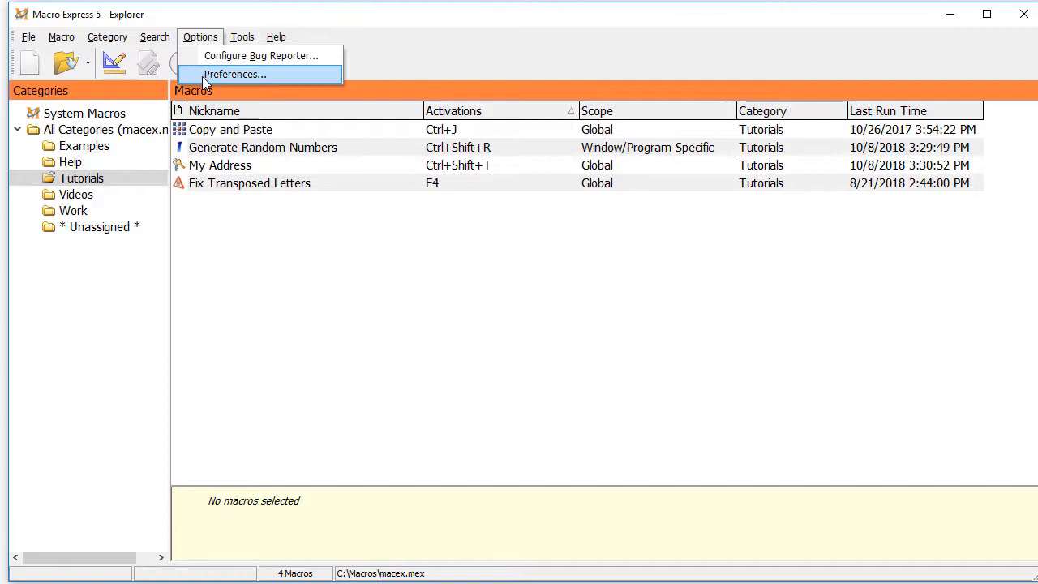
Switch shortkey activation to the prefix key 'z' in Preferences and close the dialog
click(234, 74)
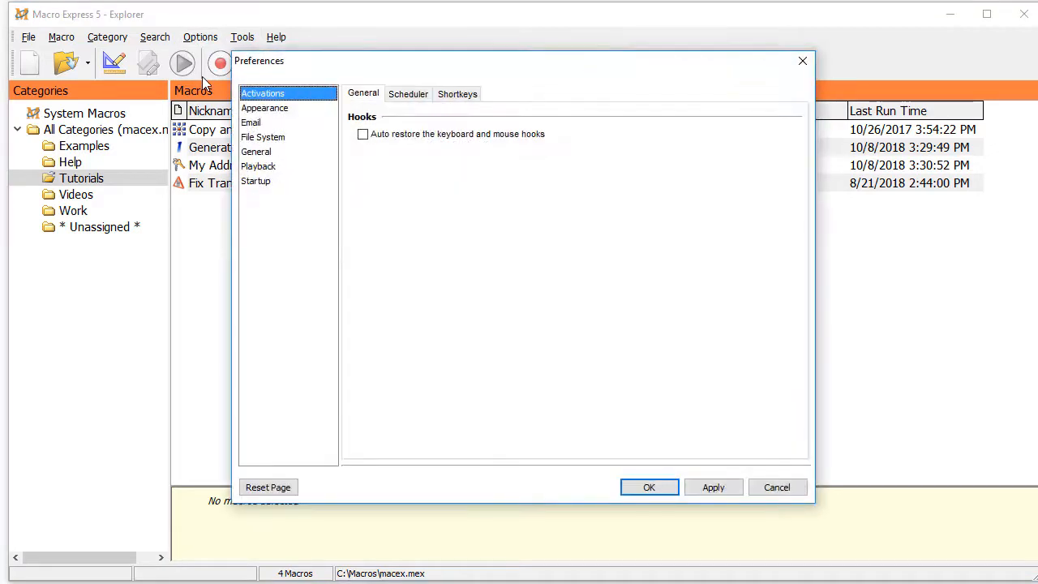
mouse_move(272, 93)
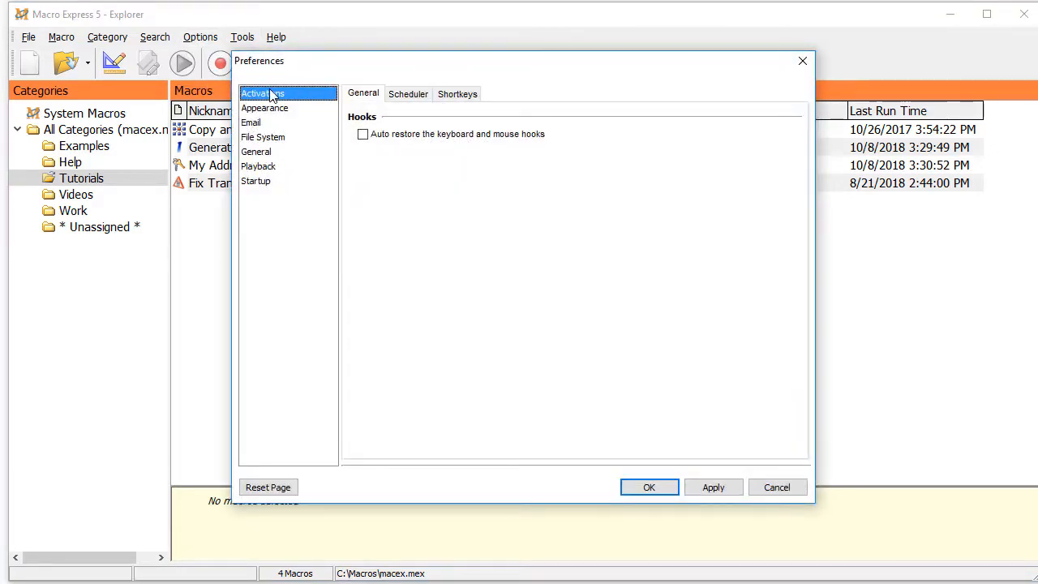
click(456, 93)
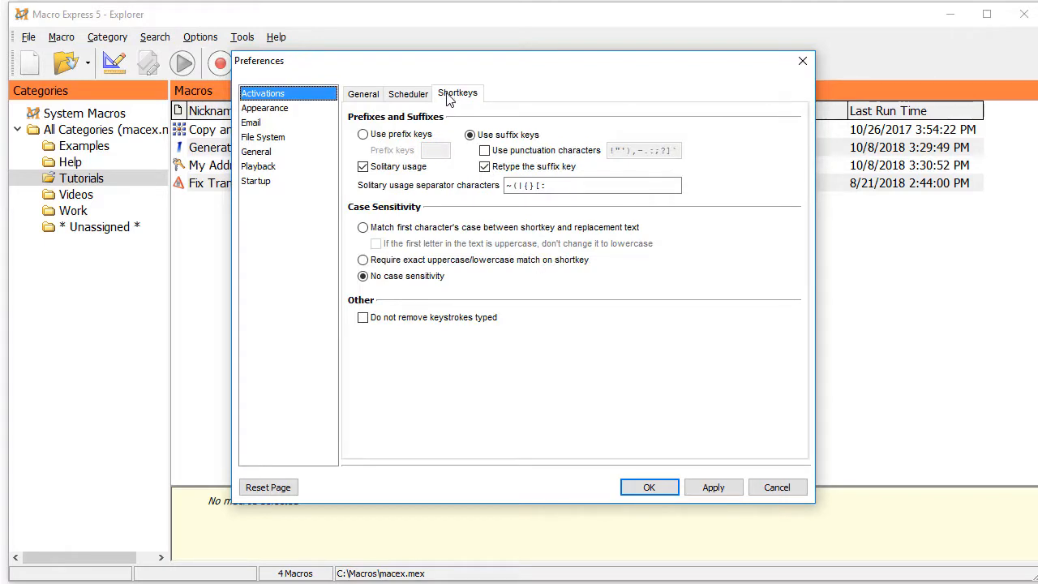
click(362, 134)
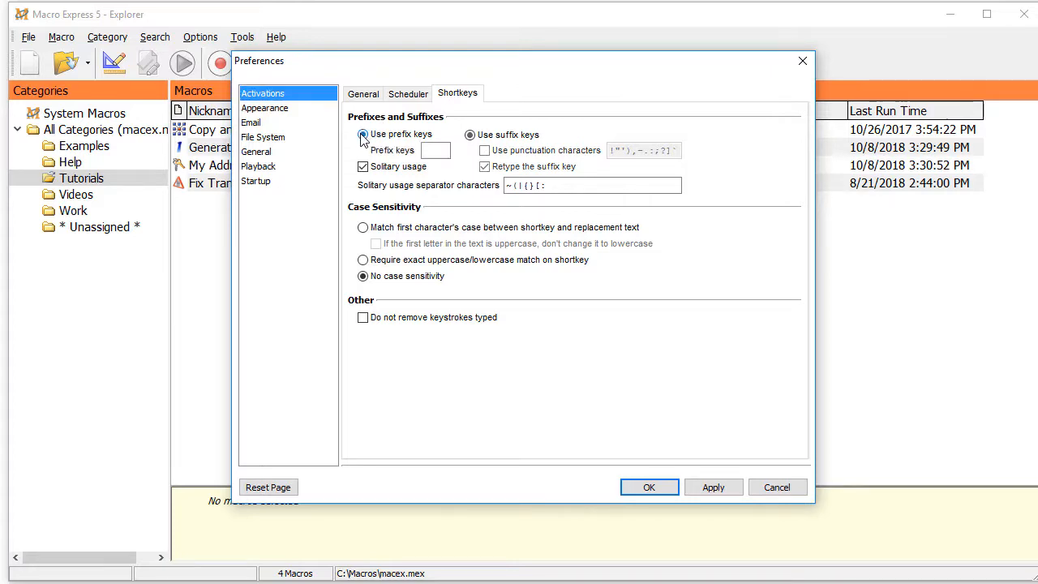
click(363, 133)
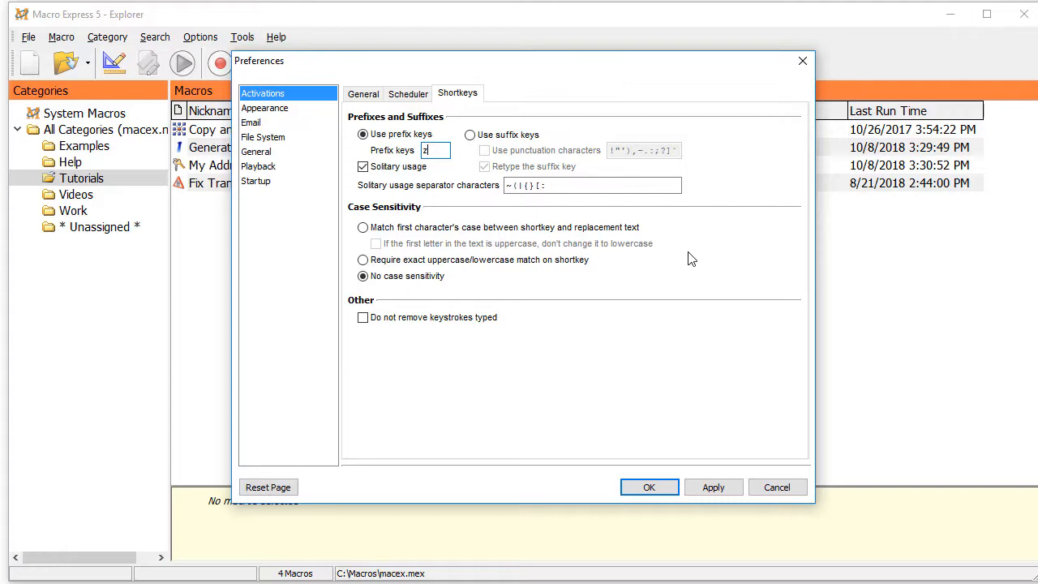
click(648, 487)
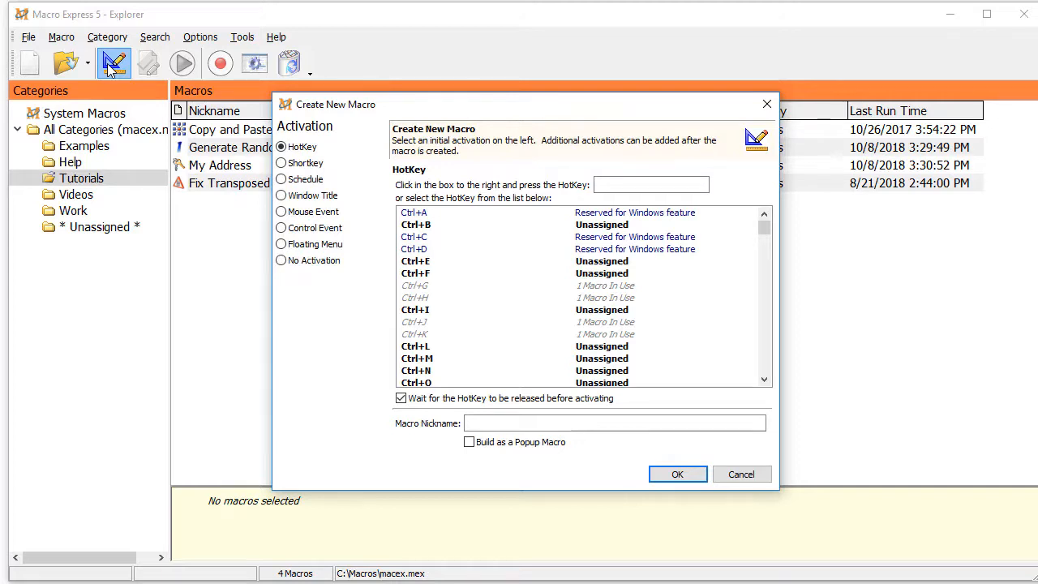
Create a shortkey macro triggered by 'email', nicknamed 'My email address', and open its script
click(281, 163)
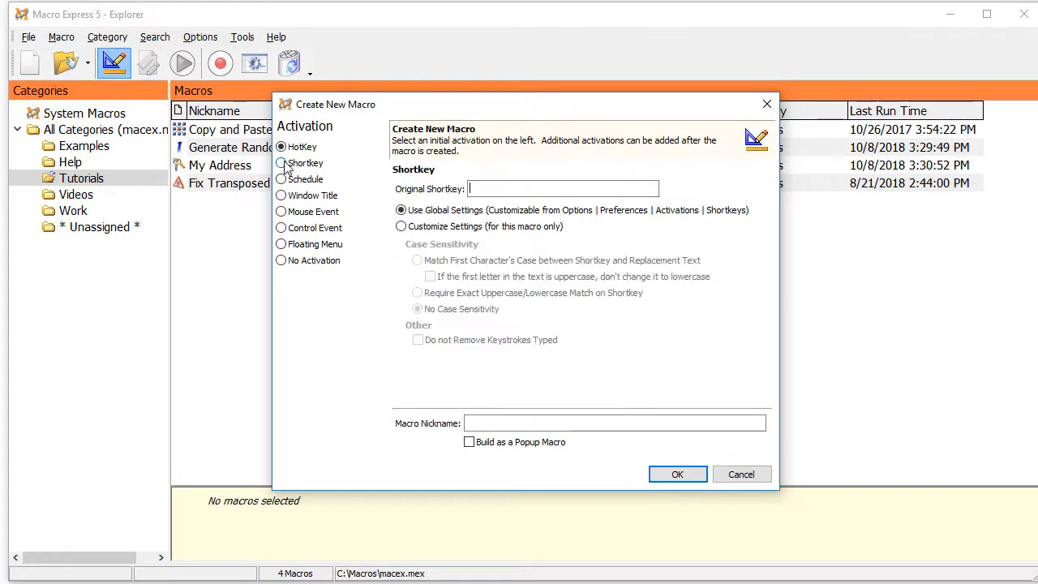
click(280, 163)
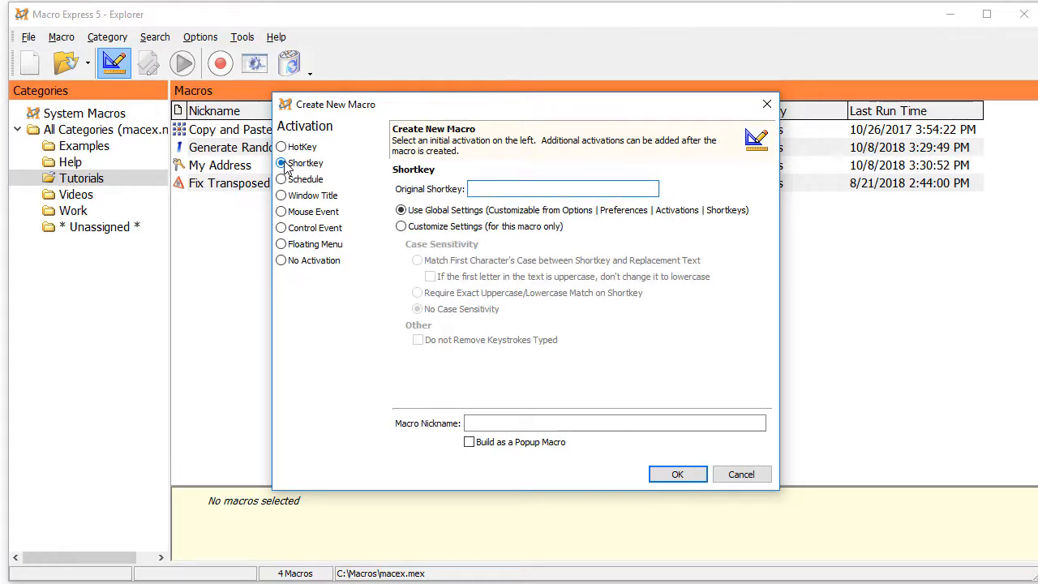
text(email)
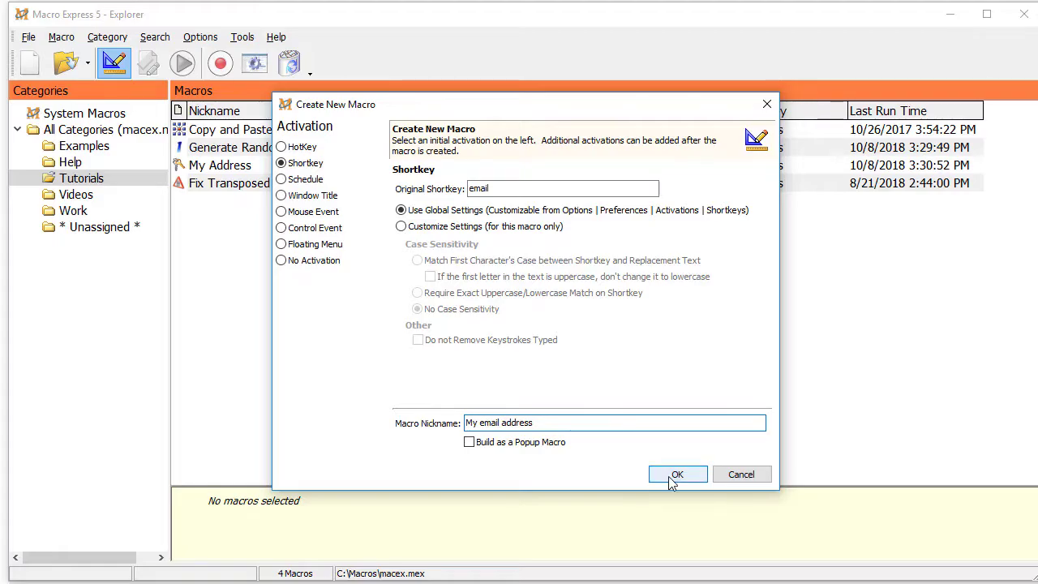
click(677, 475)
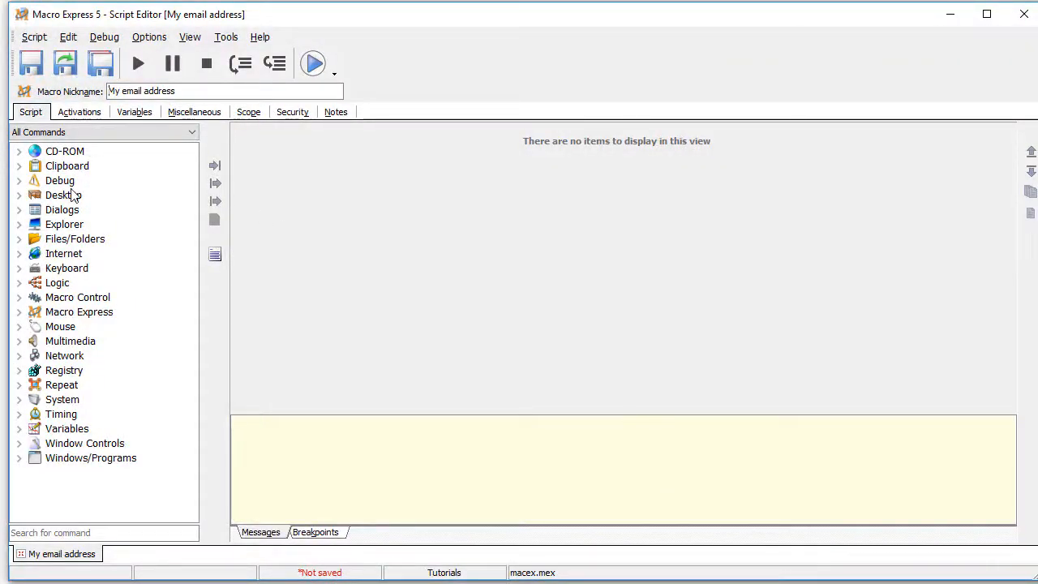
Add a Text Type command from the Keyboard category to the script
click(67, 267)
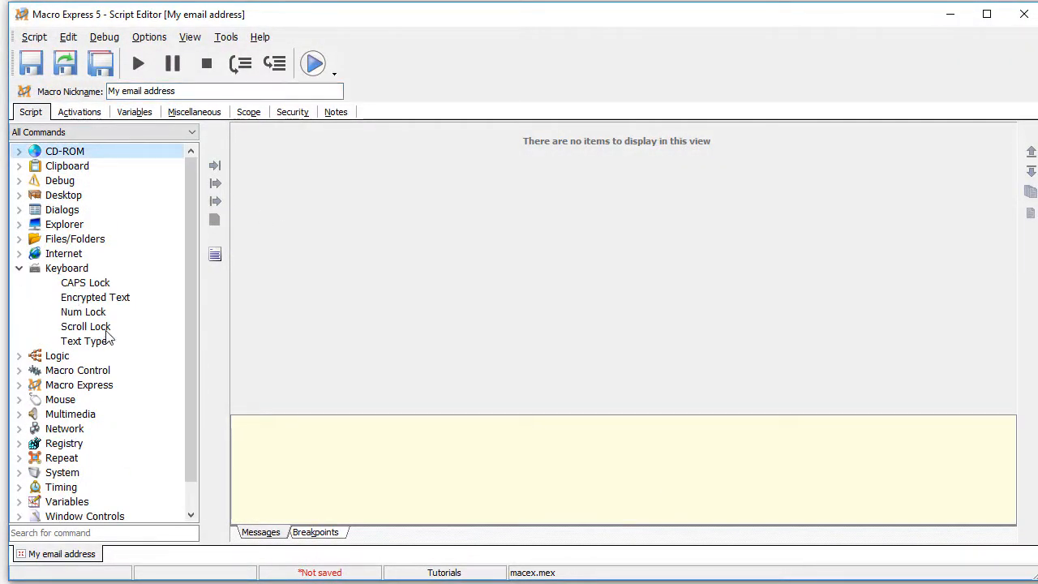
double_click(83, 340)
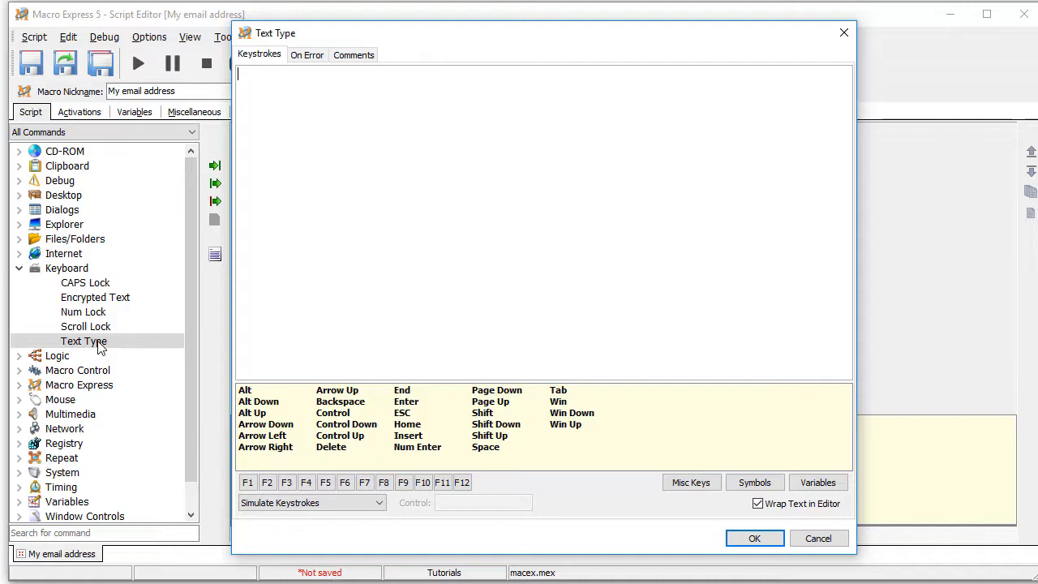
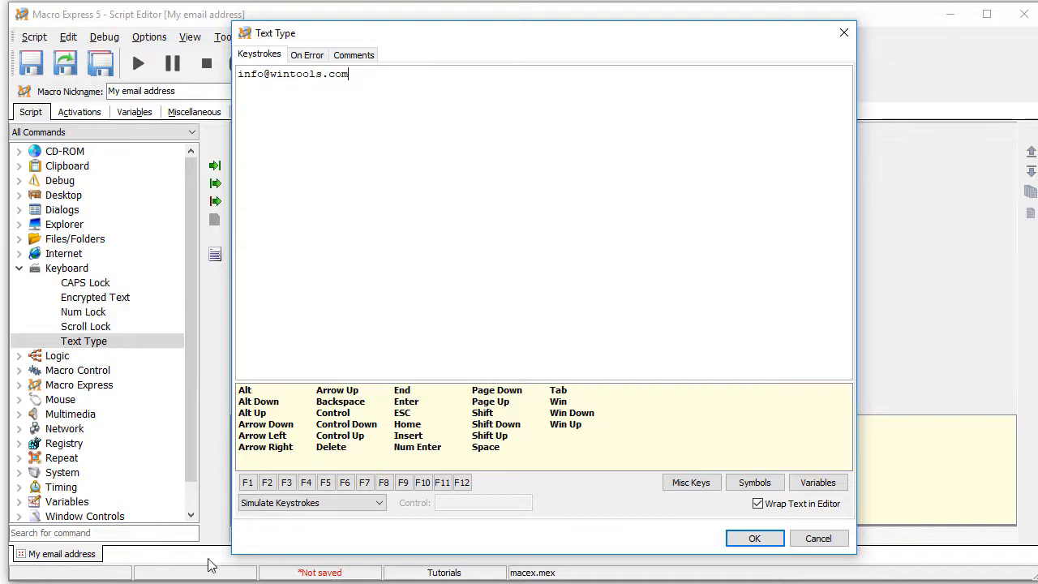
click(311, 502)
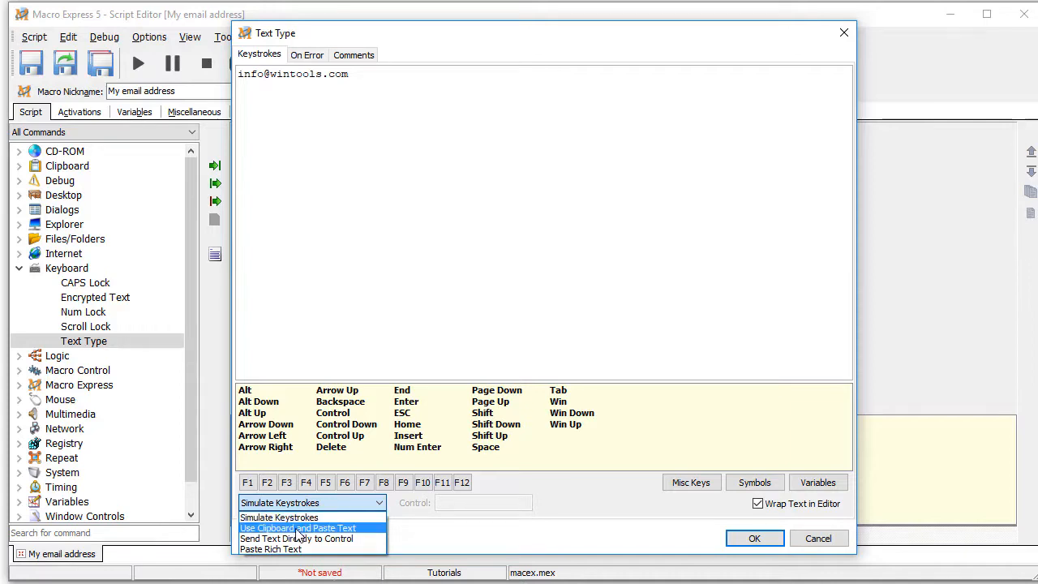
click(298, 528)
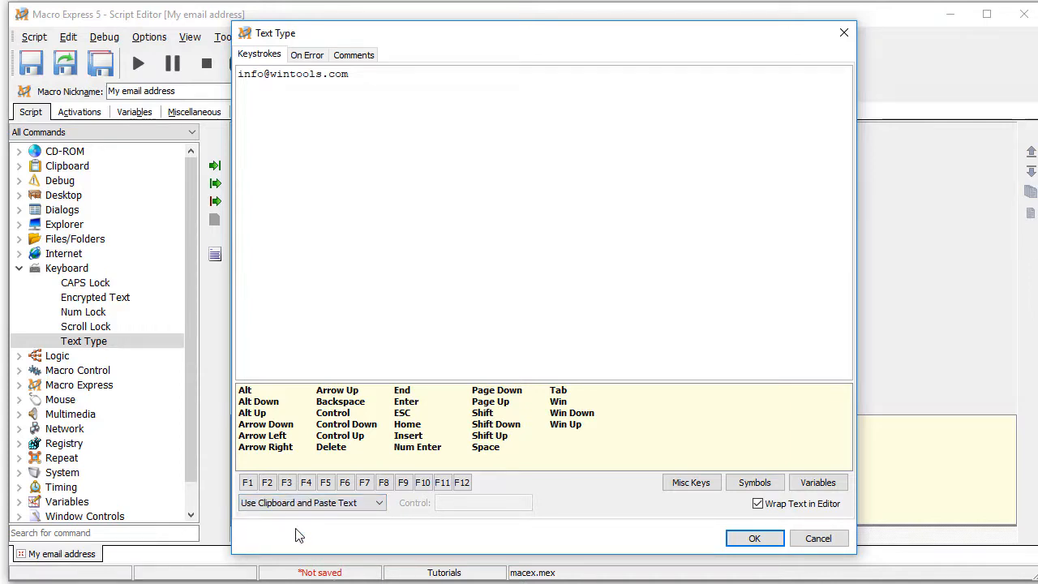
mouse_move(754, 538)
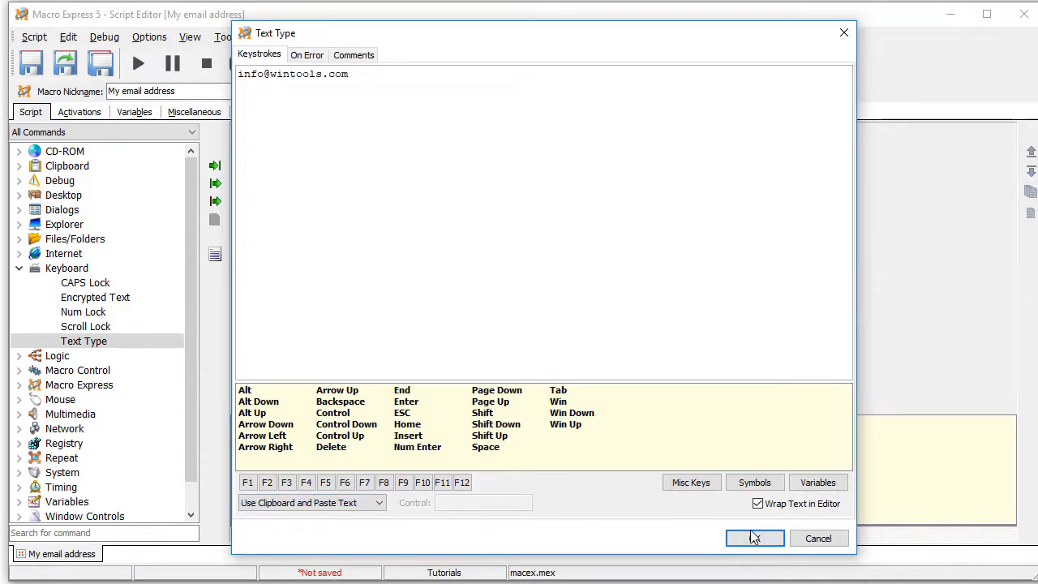
click(754, 538)
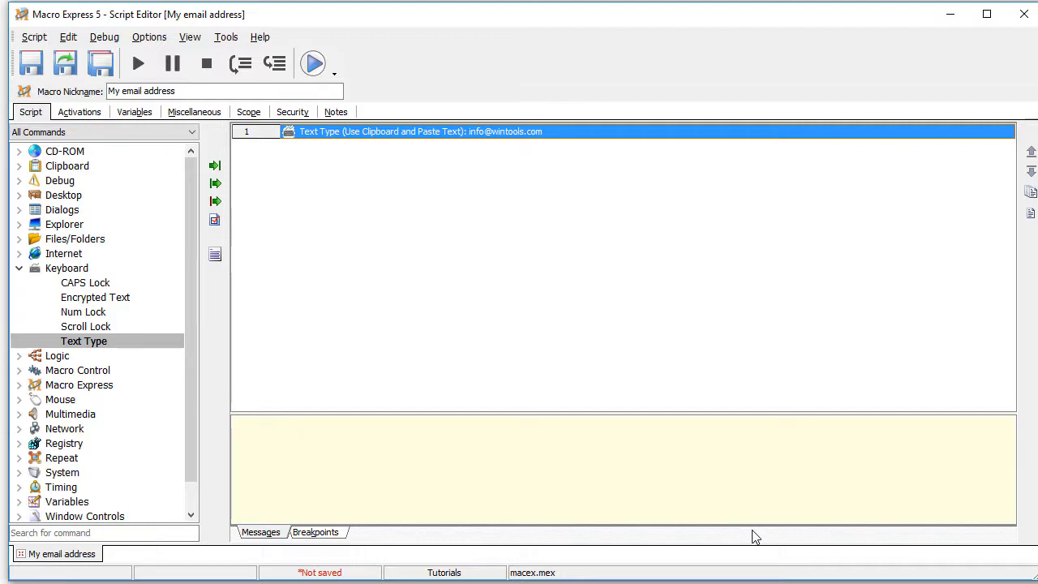
mouse_move(702, 322)
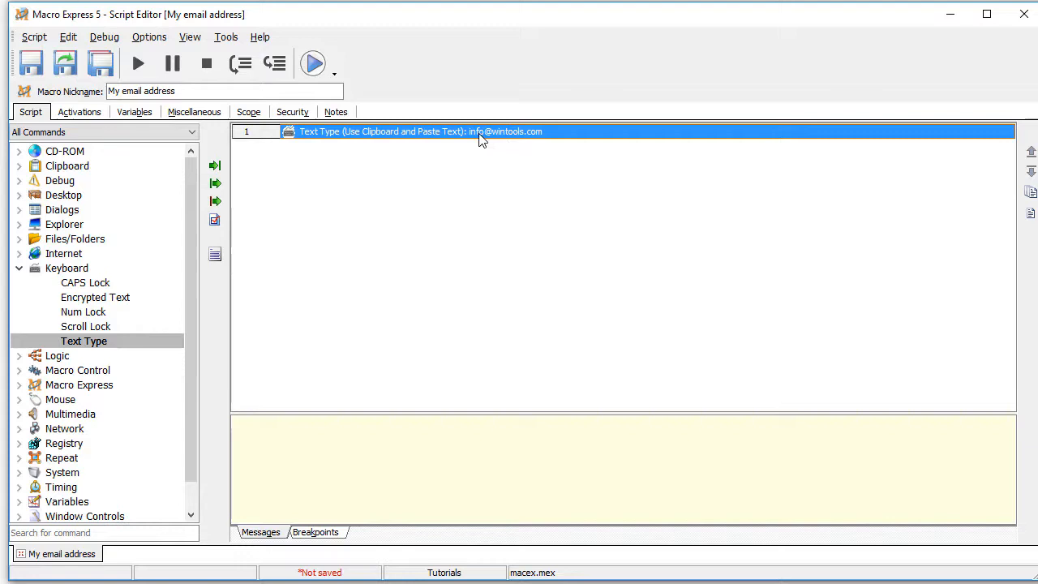
double_click(482, 131)
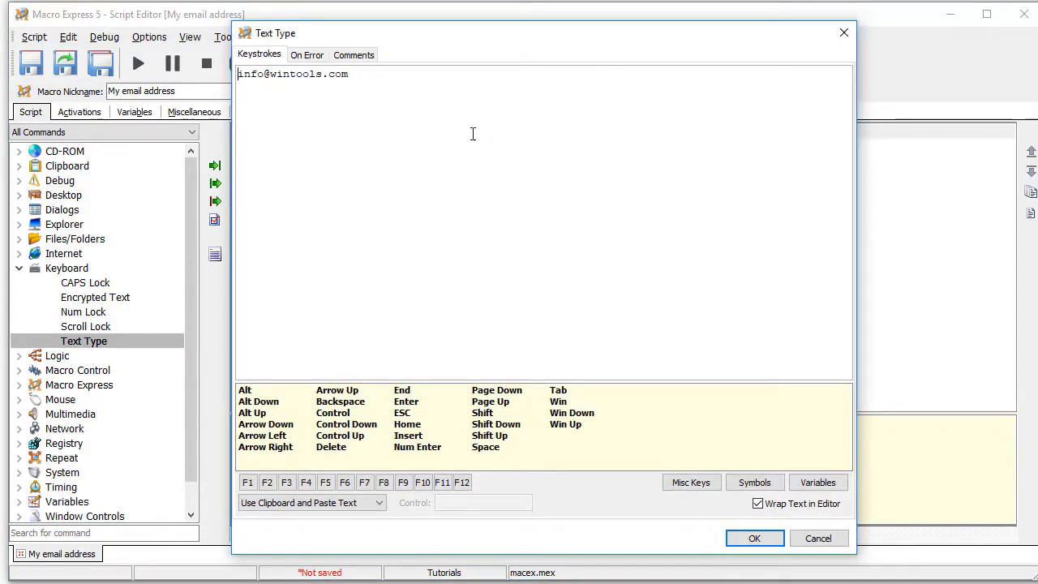
mouse_move(547, 249)
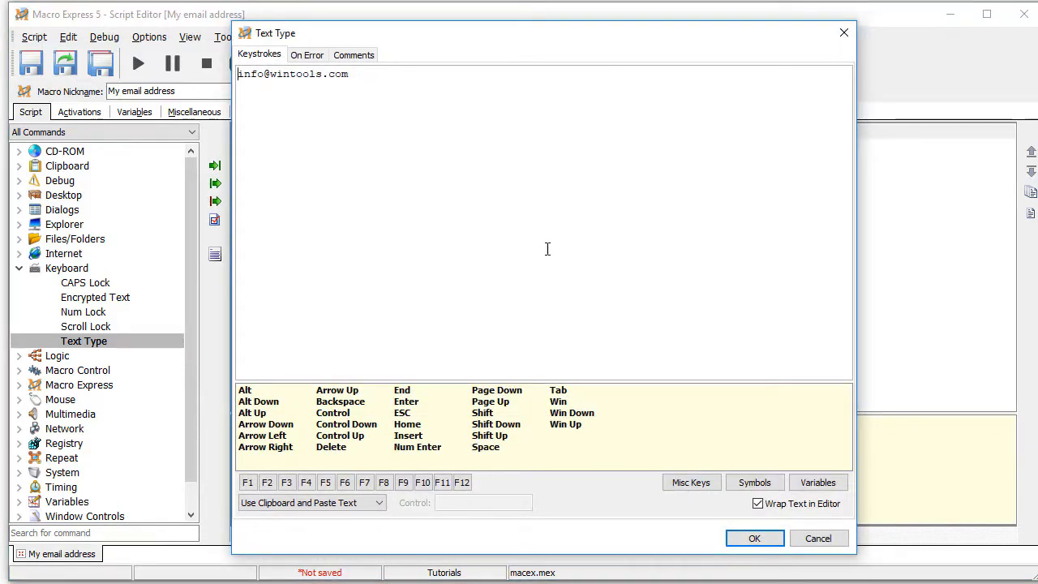
click(754, 538)
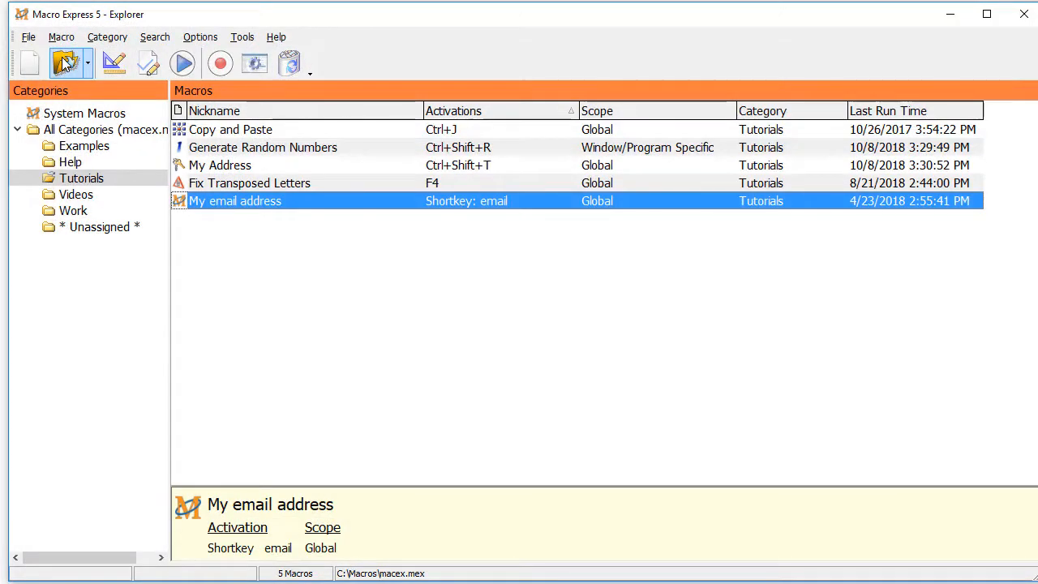
mouse_move(66, 64)
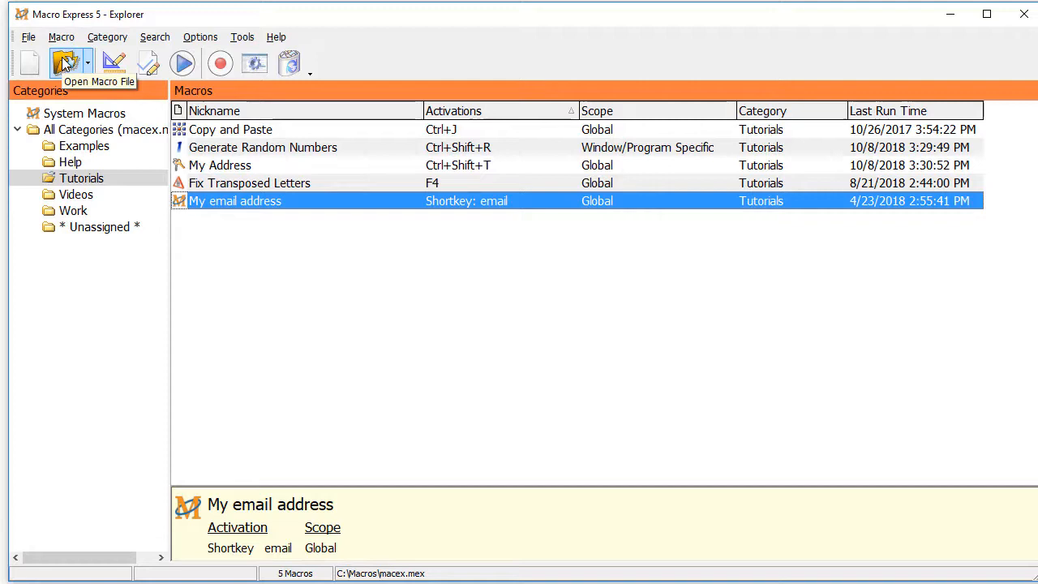
mouse_move(227, 212)
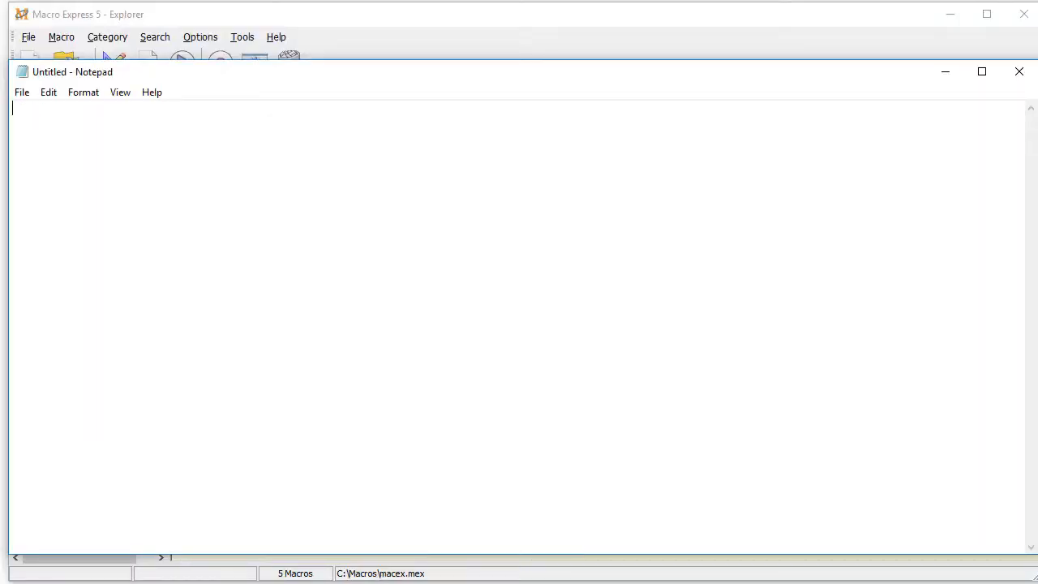
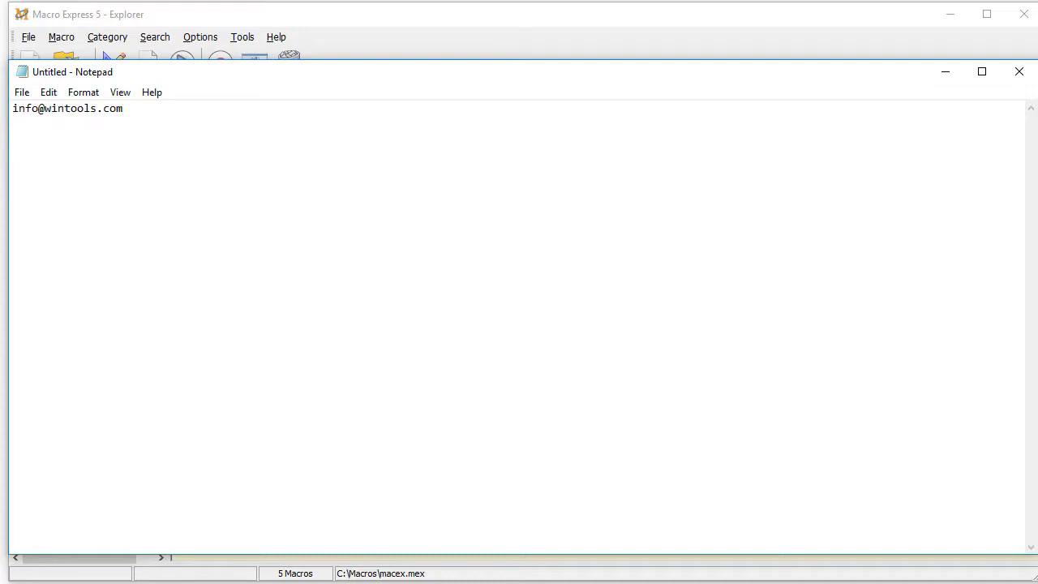